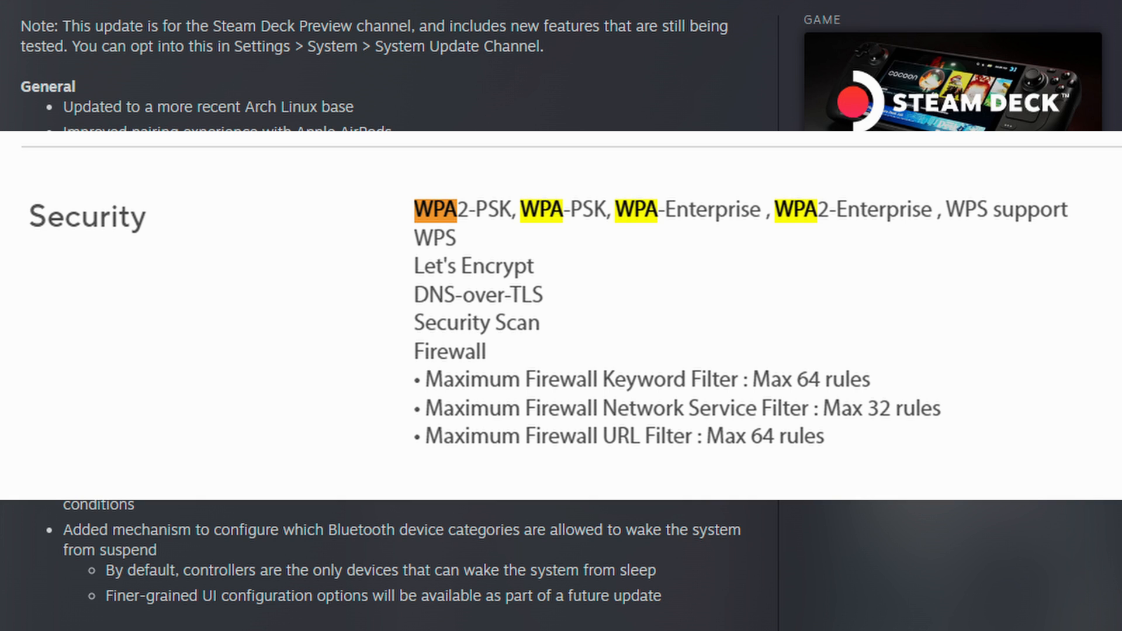
# - Scroll the Steam Deck Preview notes to the Bluetooth fixes and Display section
pyautogui.scroll(3)
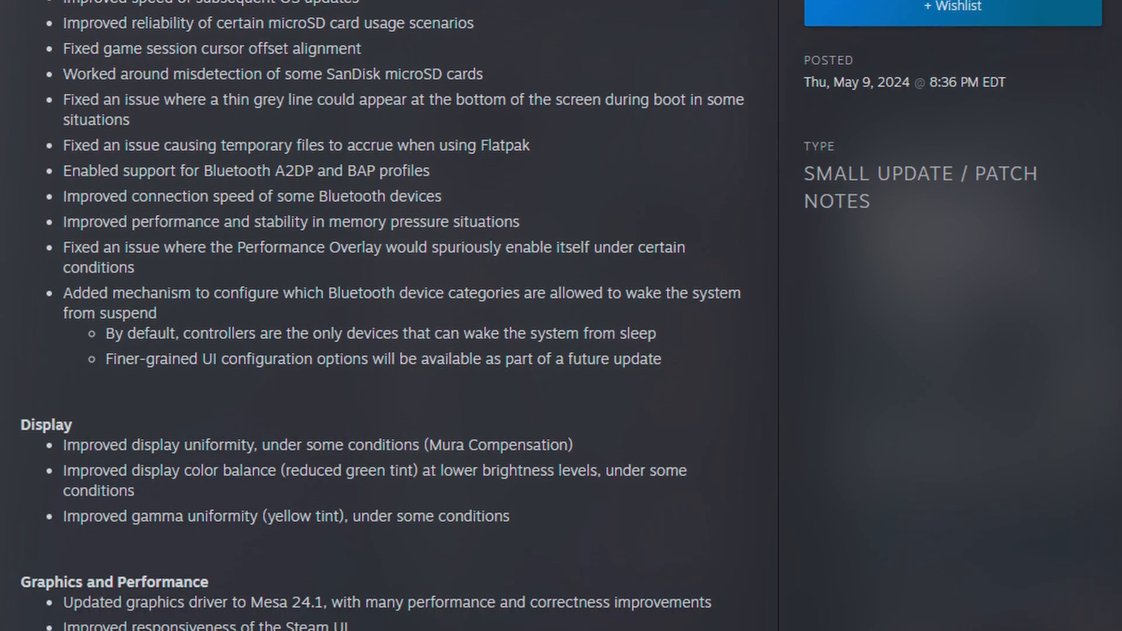
# - Scroll the patch notes down to Graphics and Performance and Desktop Mode
pyautogui.scroll(-3)
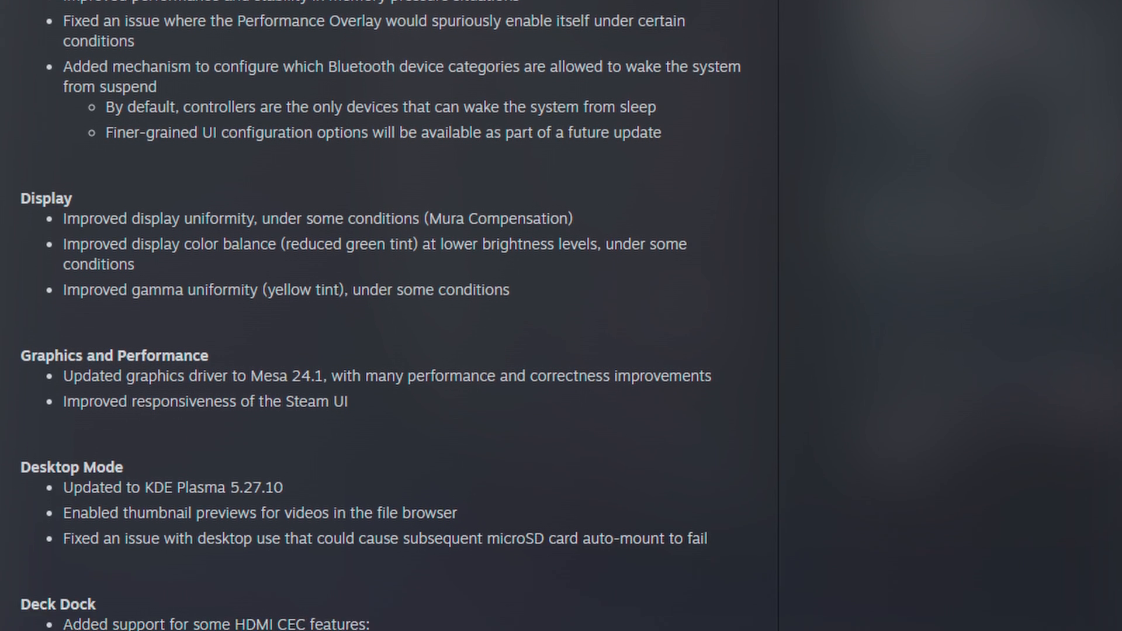
# - Scroll the patch notes to the Deck Dock, BIOS, and Development and Modding sections
pyautogui.scroll(-3)
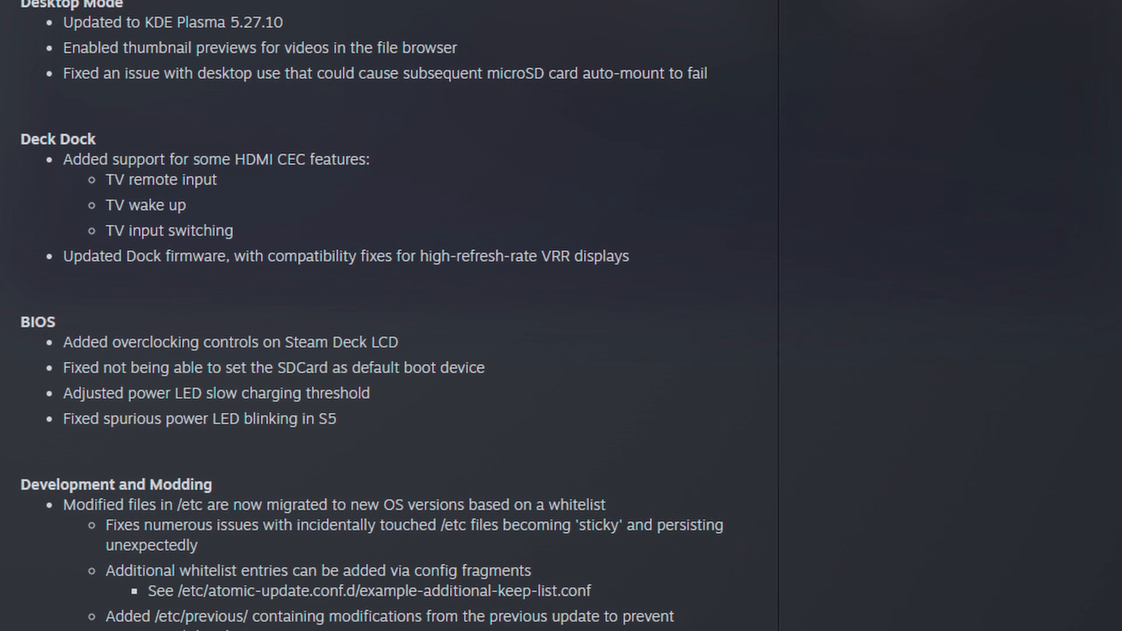
pyautogui.scroll(-3)
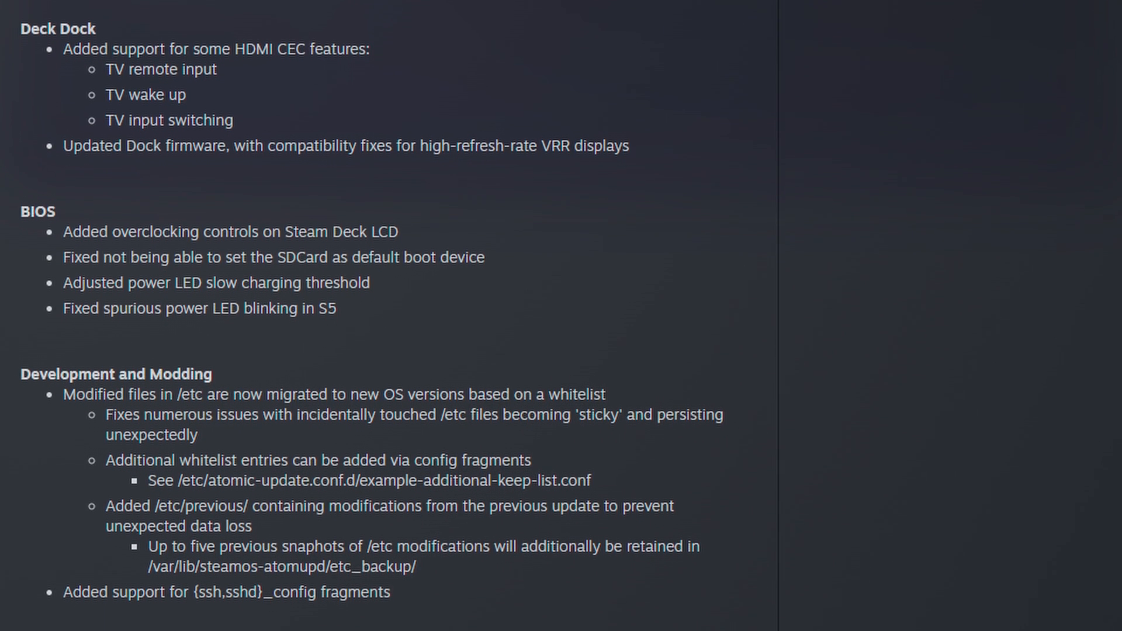
# - Return to Settings > System showing the Stable channel and Developer Mode on
pyautogui.scroll(-3)
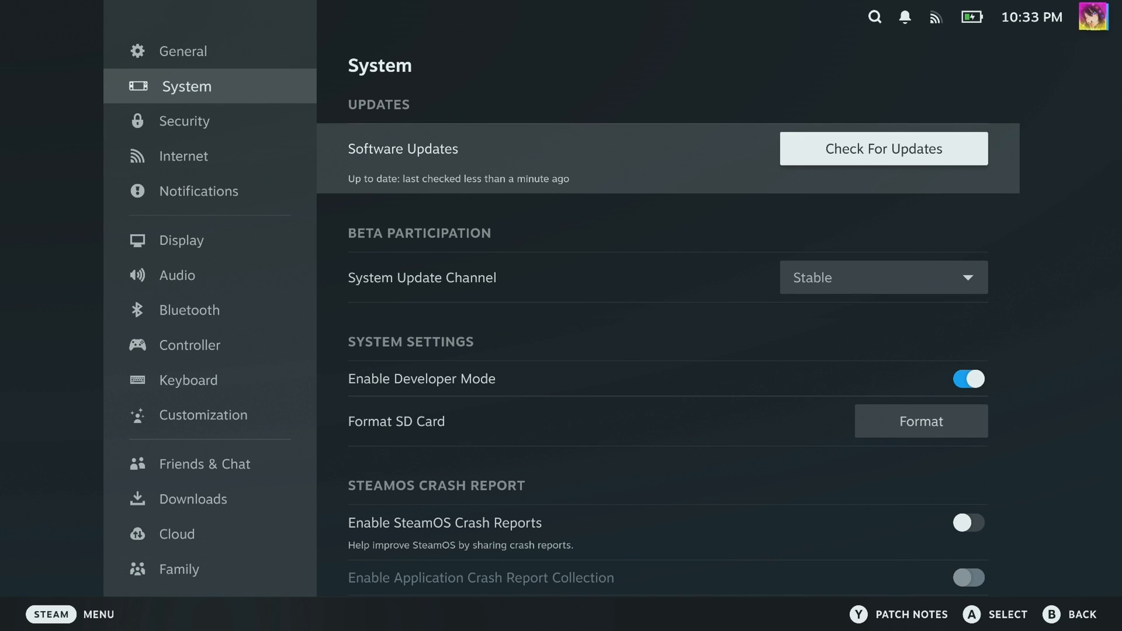
pyautogui.click(884, 279)
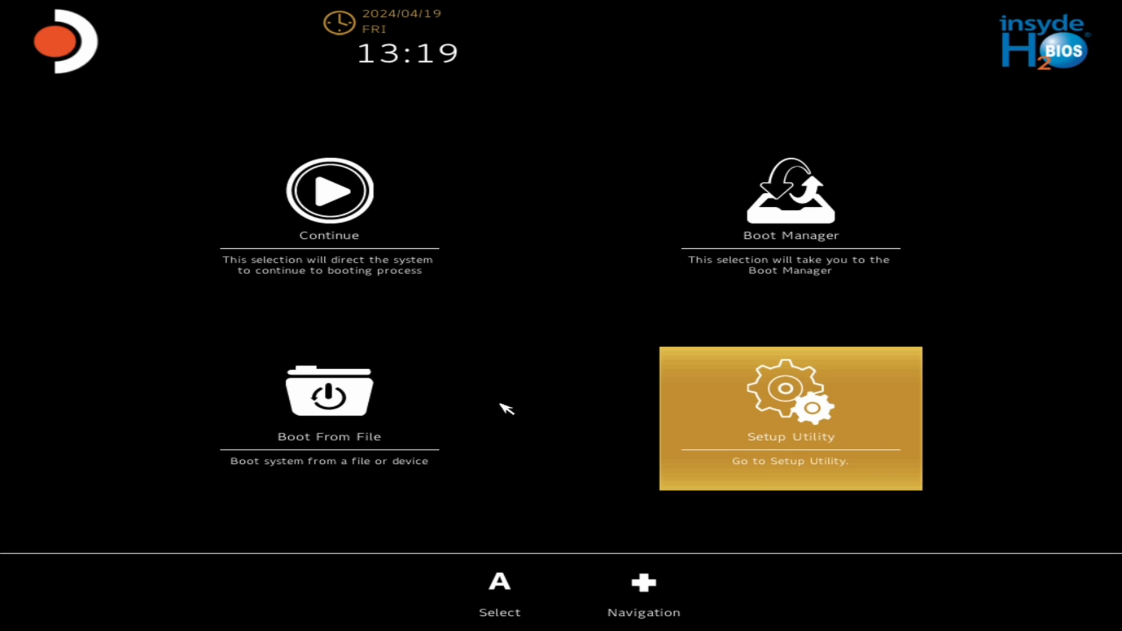
pyautogui.moveTo(718, 346)
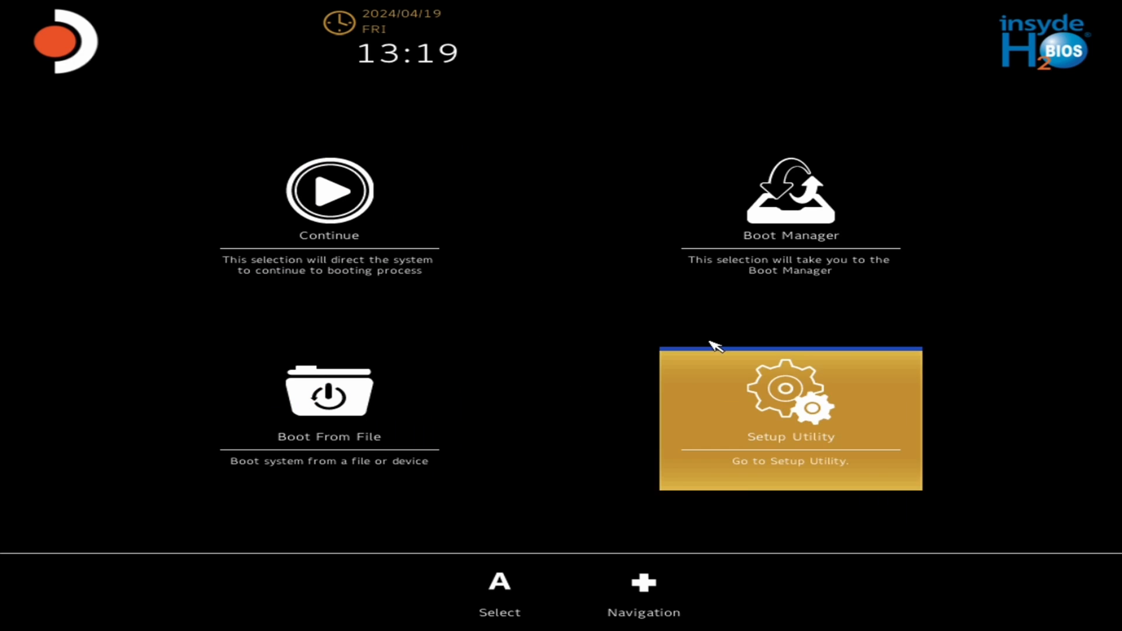
# - Enter the InsydeH2O setup utility and browse the Security, Power and Advanced pages
pyautogui.click(790, 419)
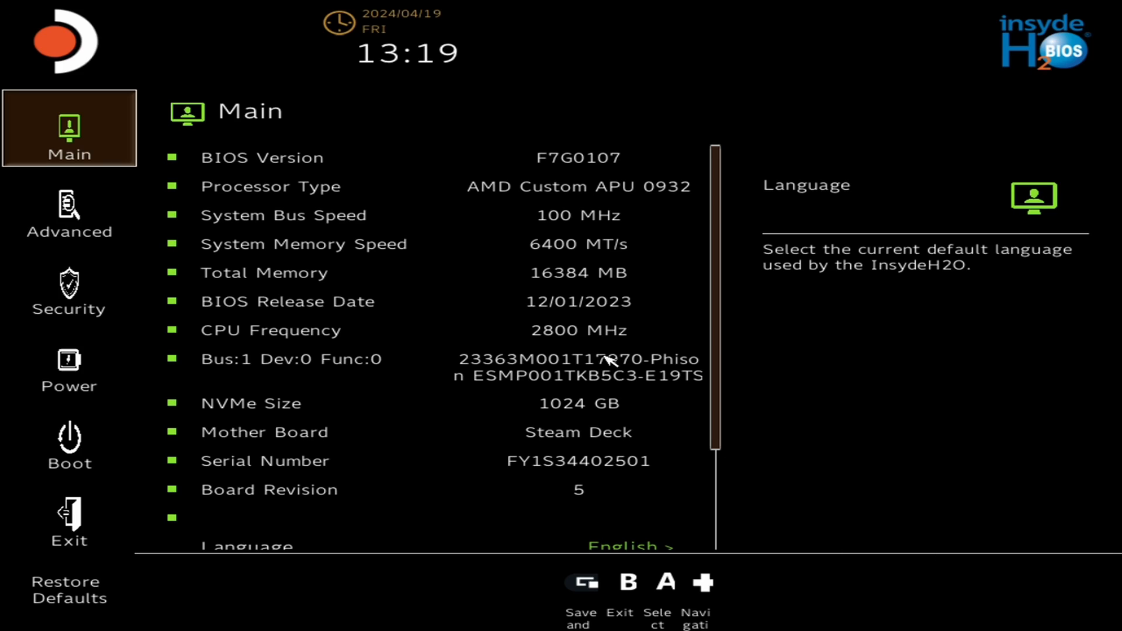
pyautogui.moveTo(68, 213)
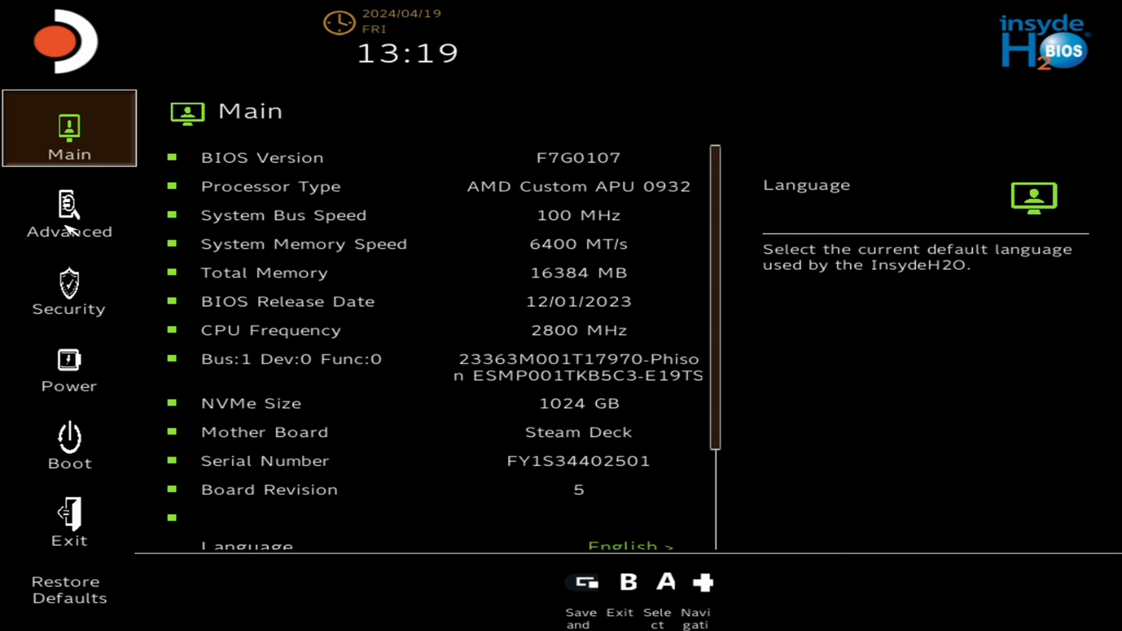
pyautogui.click(69, 292)
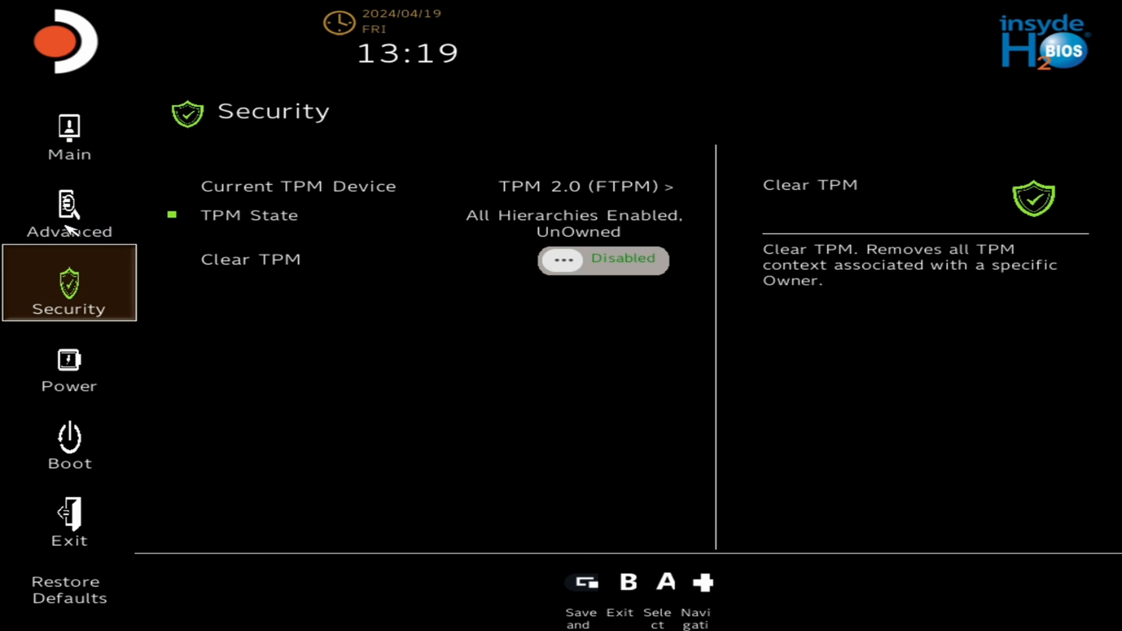
pyautogui.click(69, 367)
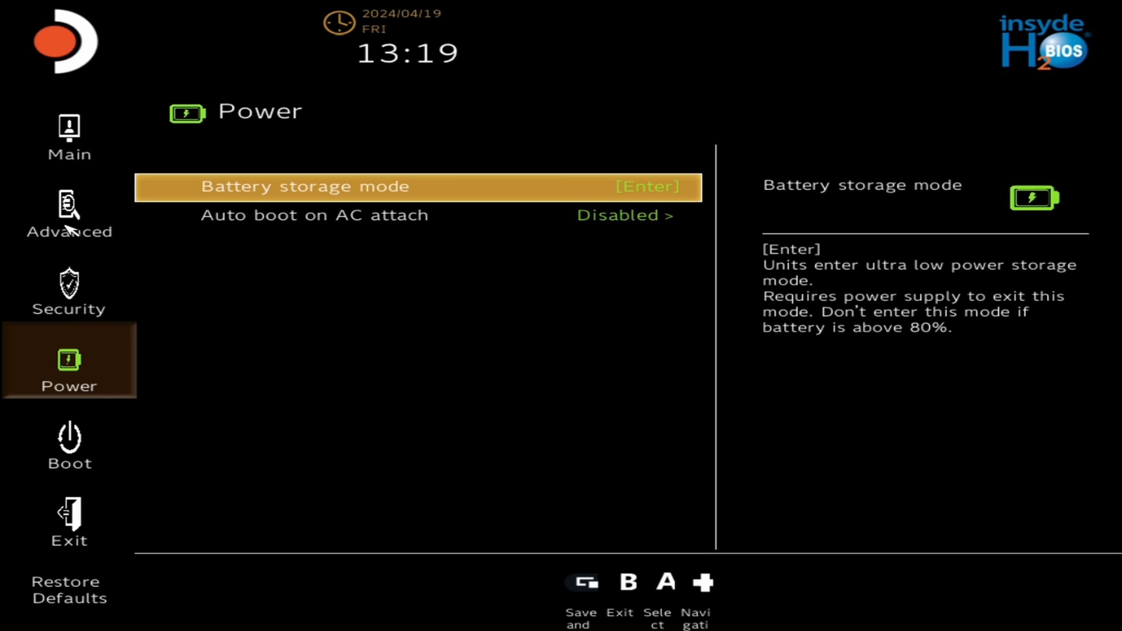
pyautogui.click(69, 290)
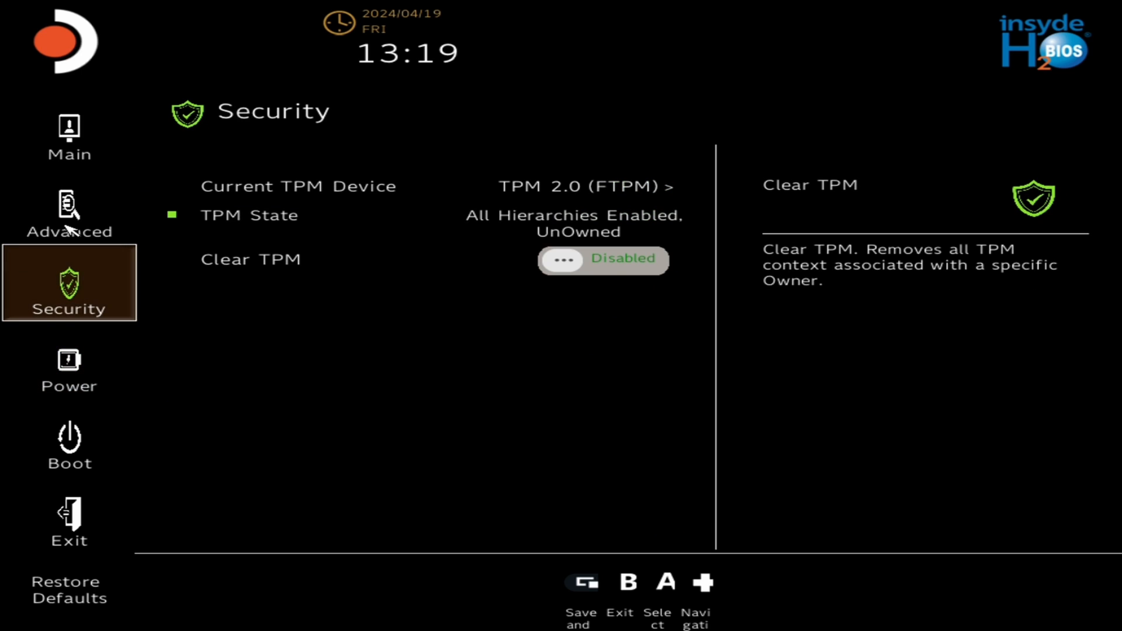
pyautogui.click(69, 212)
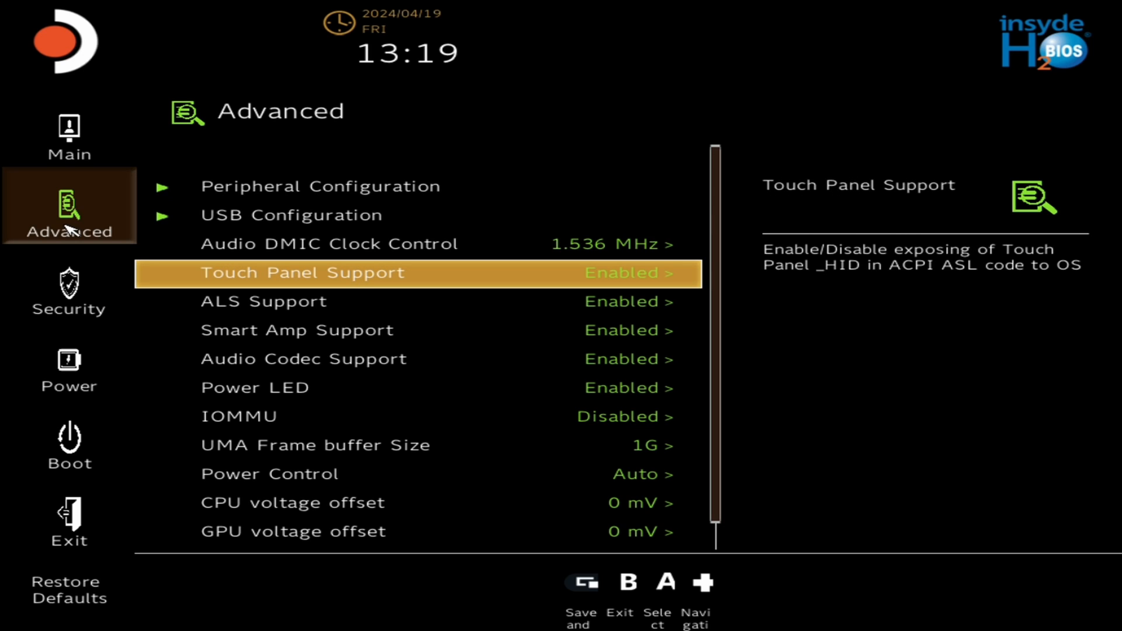
# - Step through Advanced items: Smart Amp Support, Audio Codec, UMA Frame buffer 1G, IOMMU Disabled
pyautogui.press('Down')
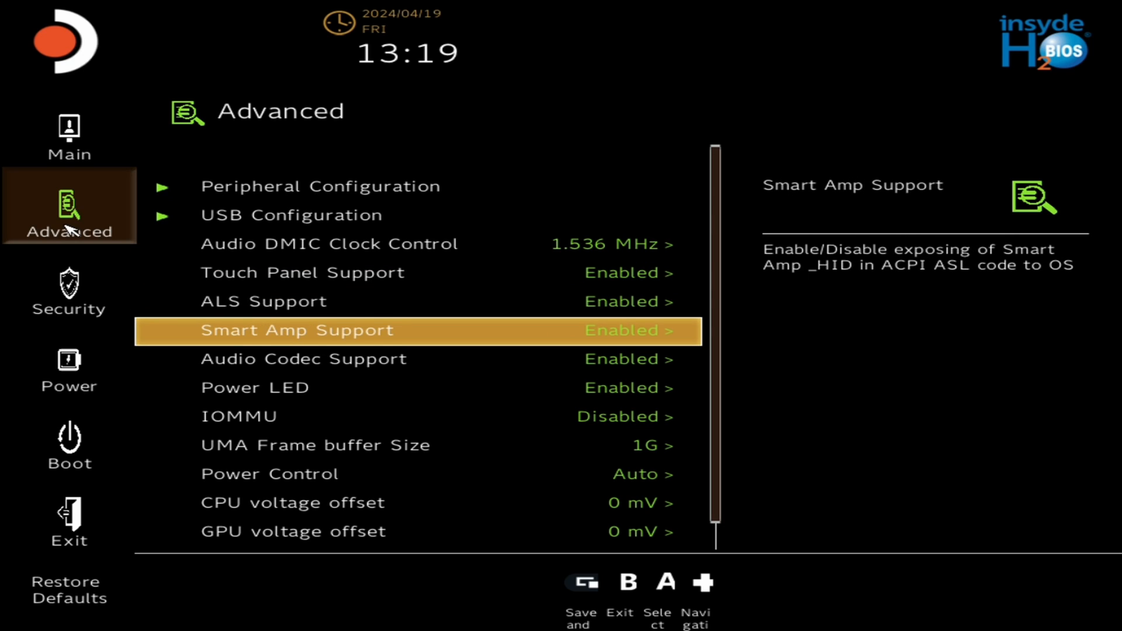
pyautogui.press('Down')
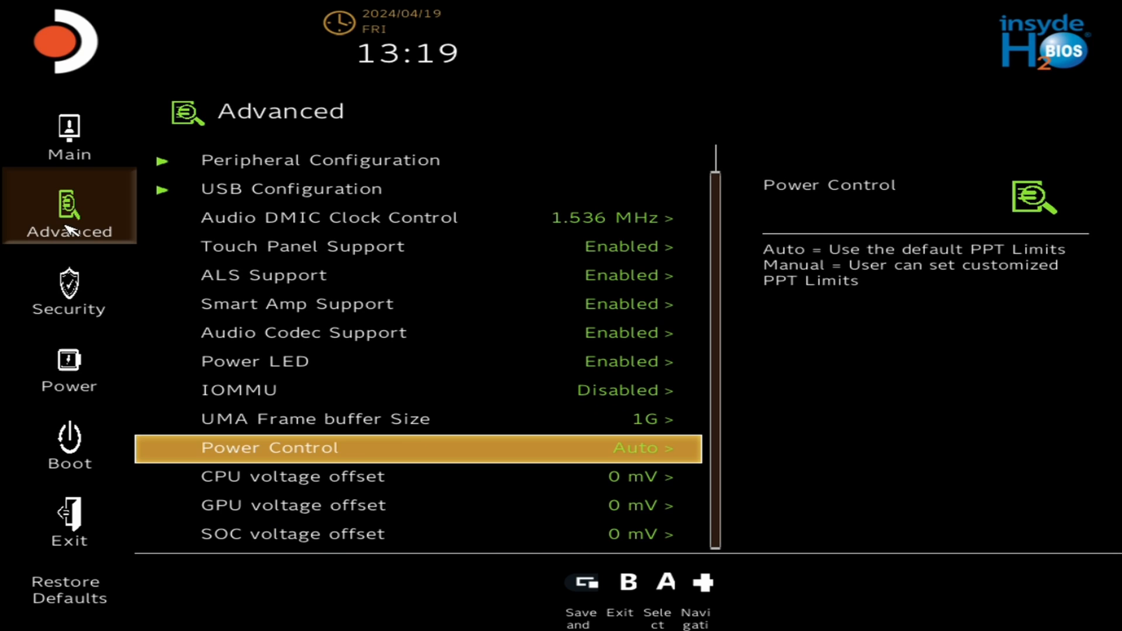
pyautogui.press('Up')
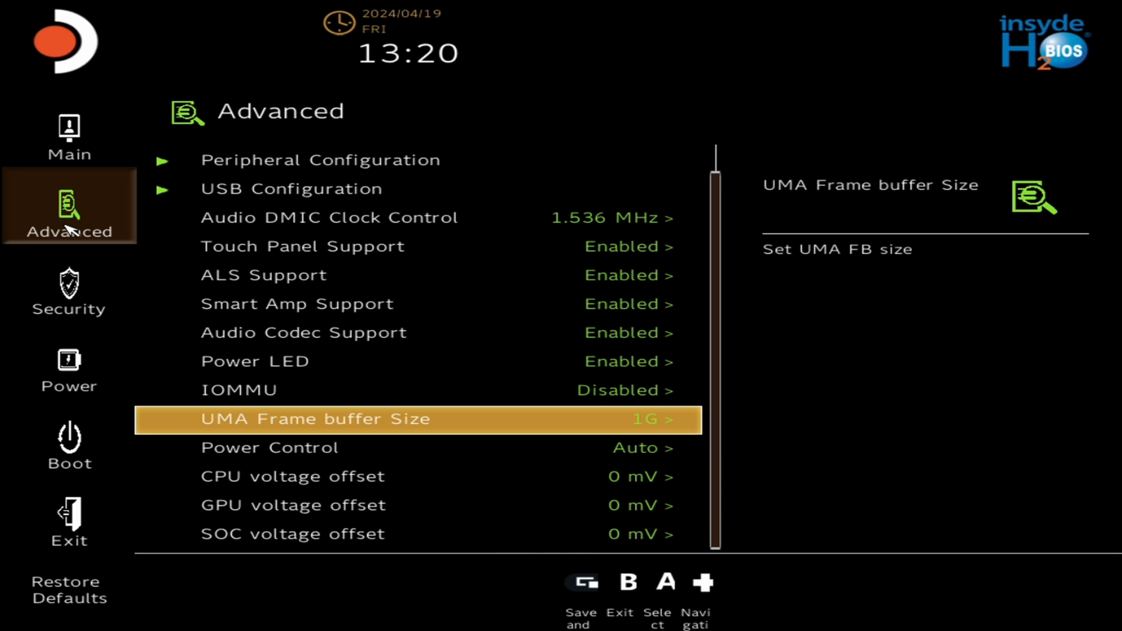
pyautogui.press('Up')
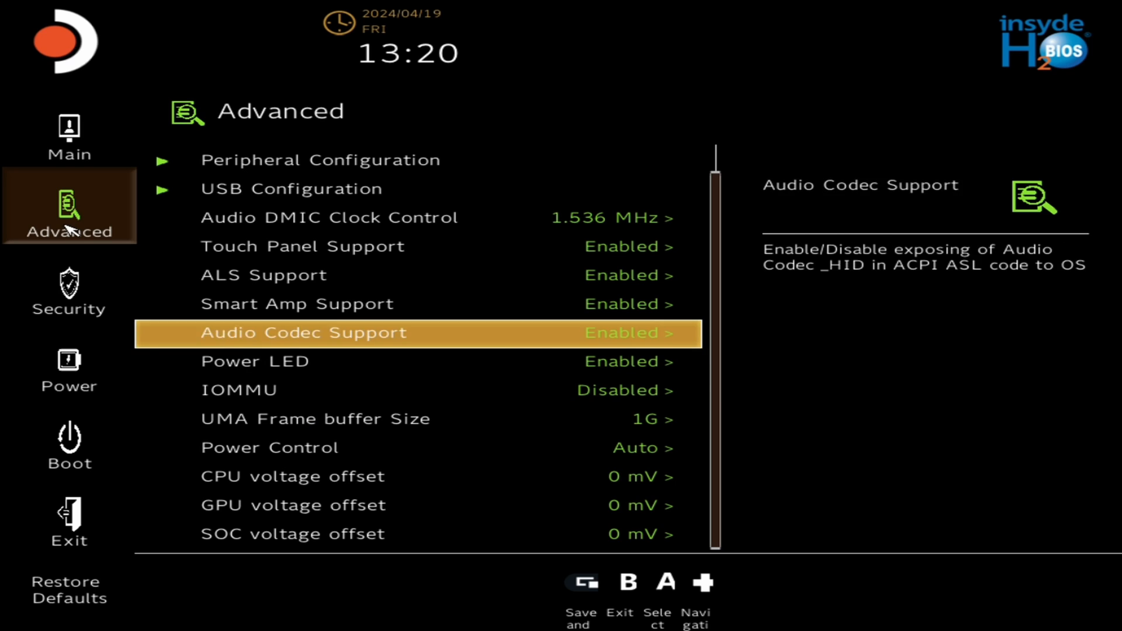
pyautogui.click(289, 188)
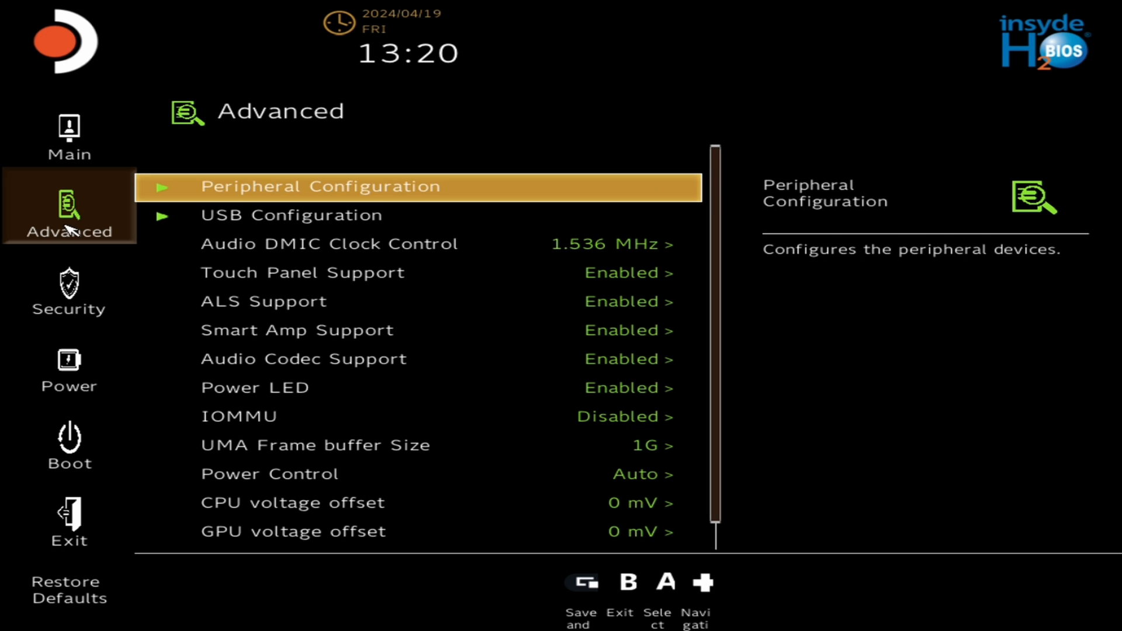
pyautogui.press('Down')
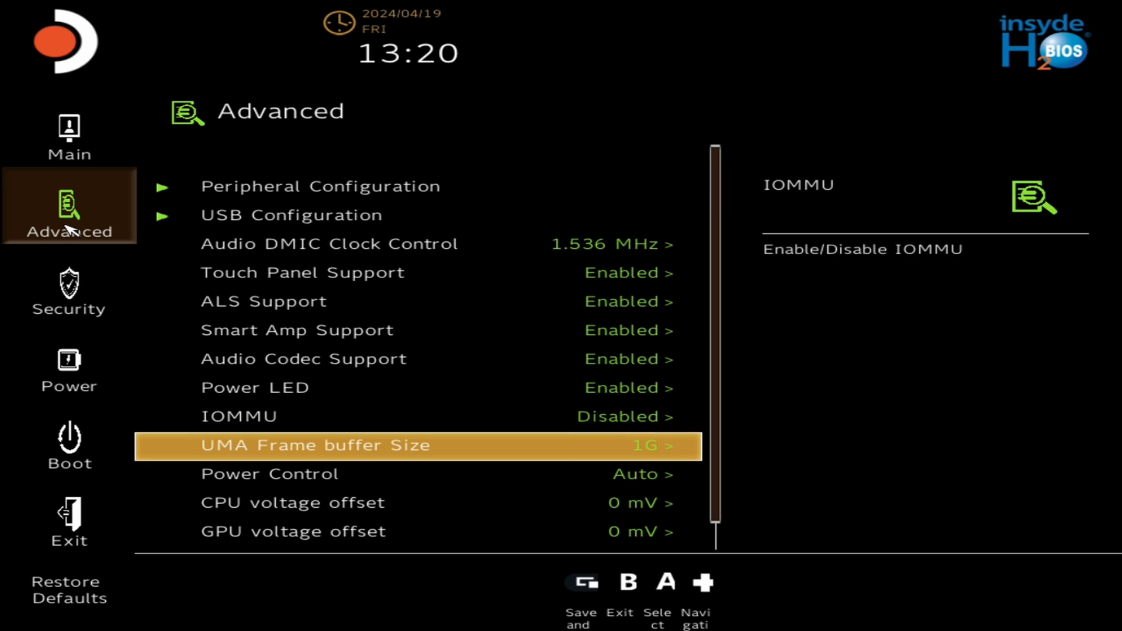
pyautogui.press('Down')
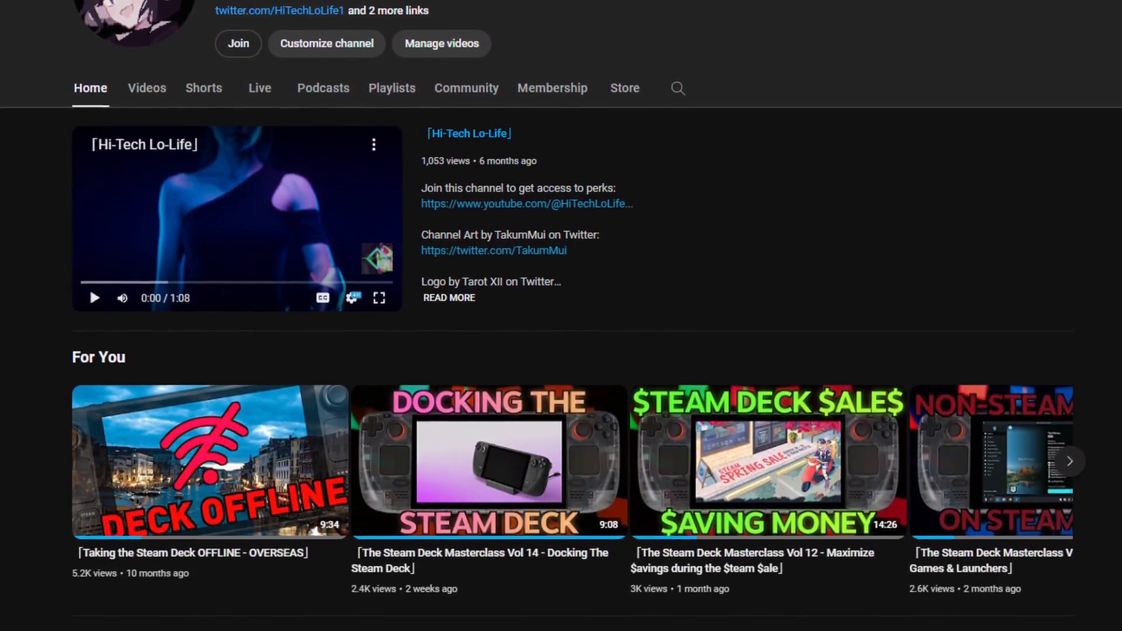
# - Scroll the Hi-Tech Lo-Life channel Home past For You, Videos, Steam Deck Playlists and Reviews
pyautogui.scroll(-3)
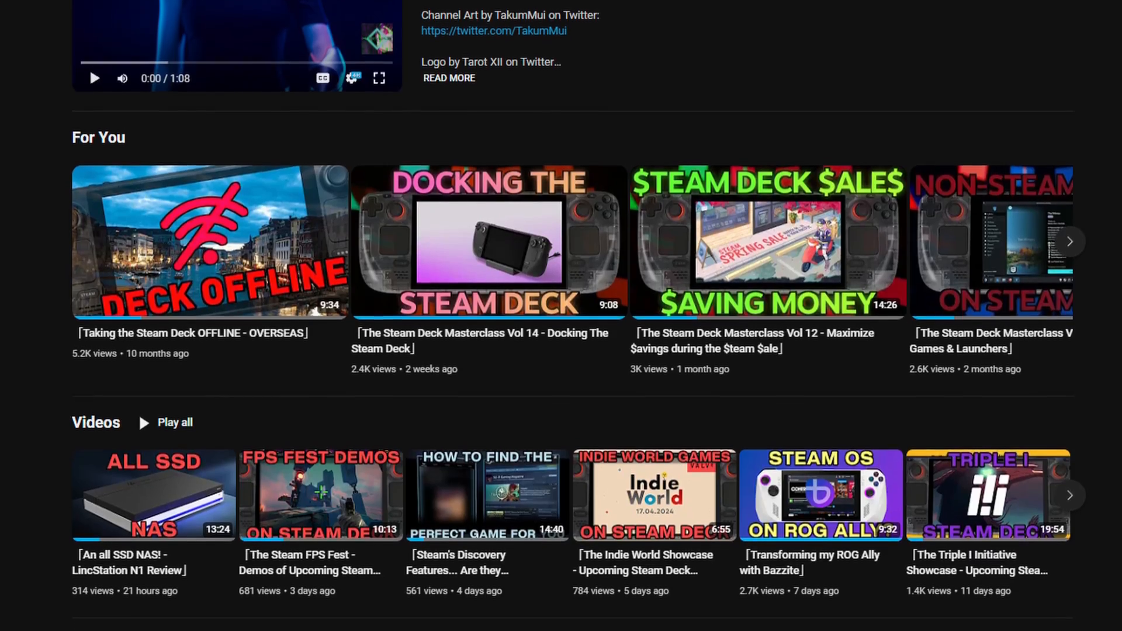
pyautogui.scroll(-3)
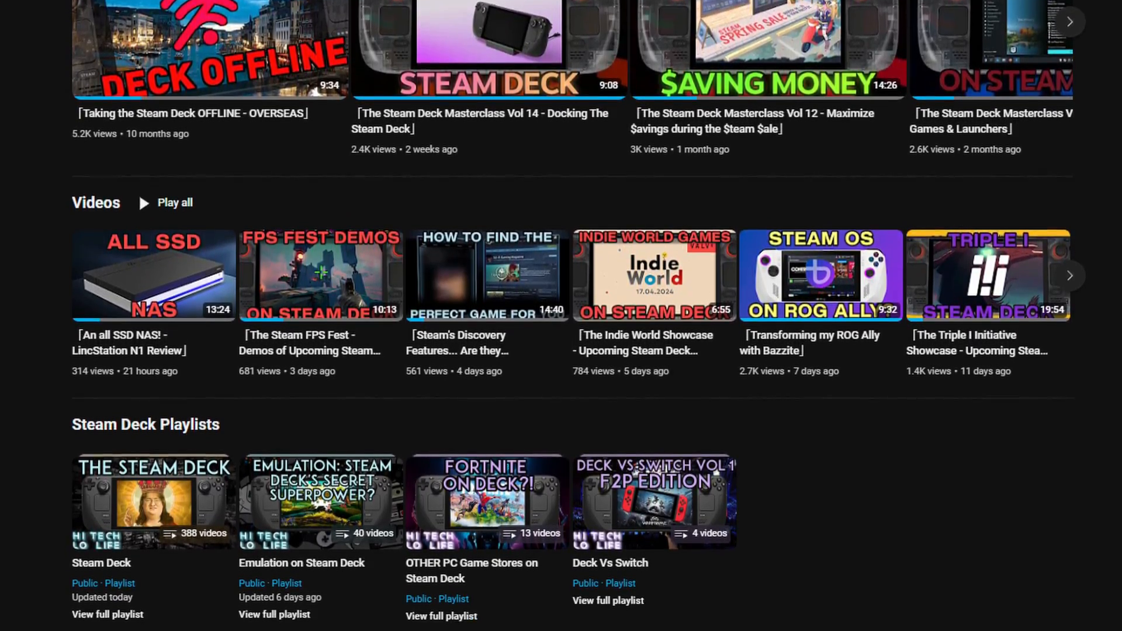
pyautogui.scroll(-3)
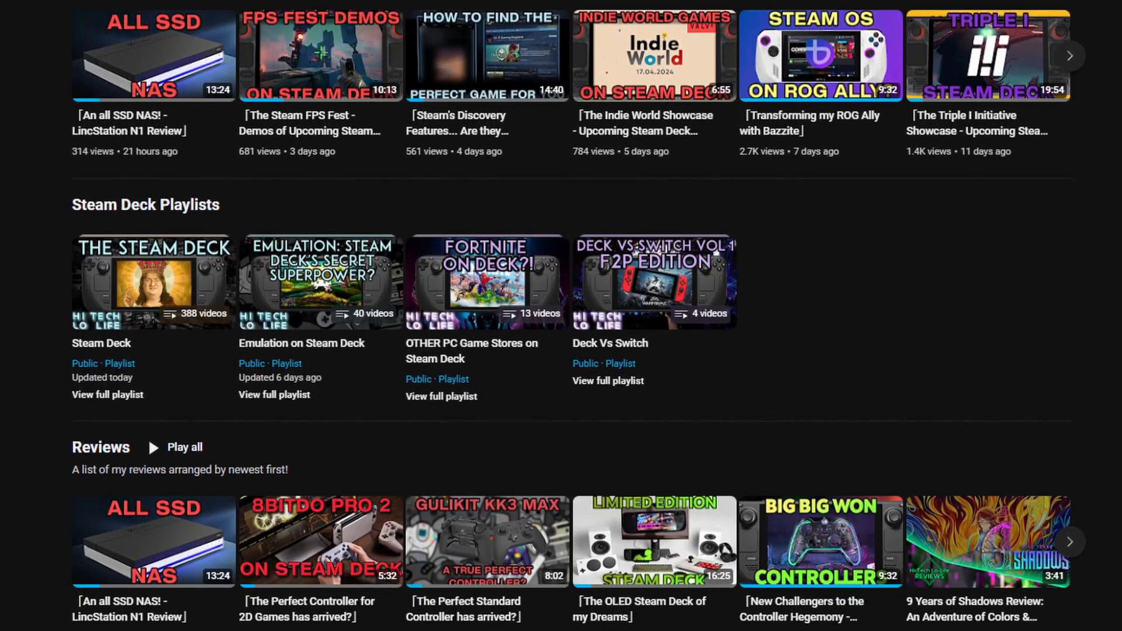
pyautogui.scroll(-3)
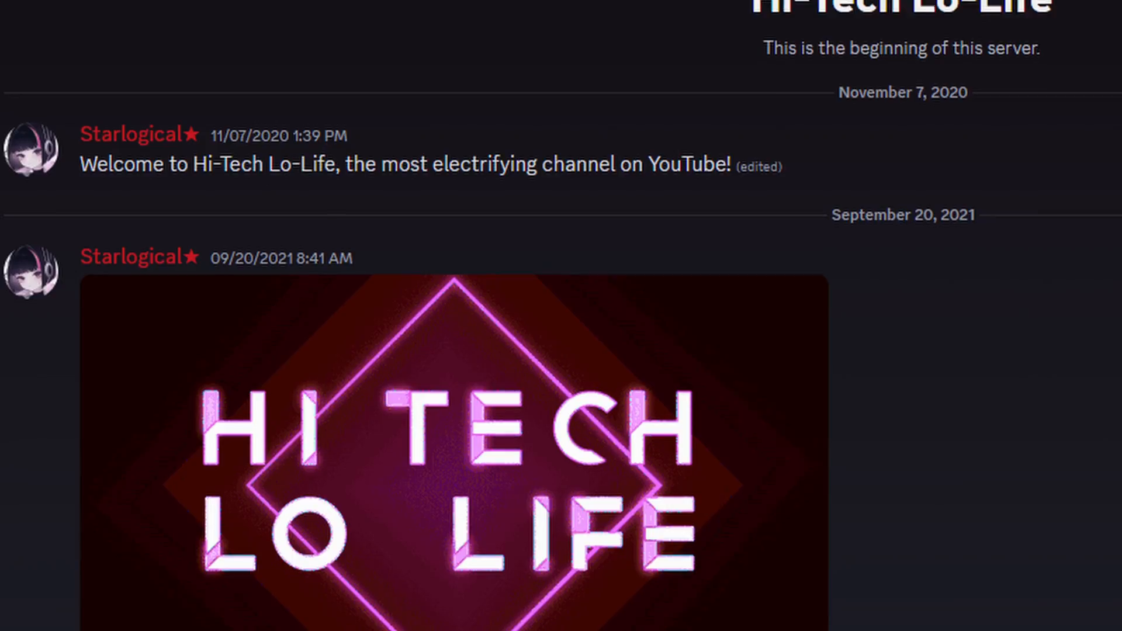
pyautogui.scroll(-3)
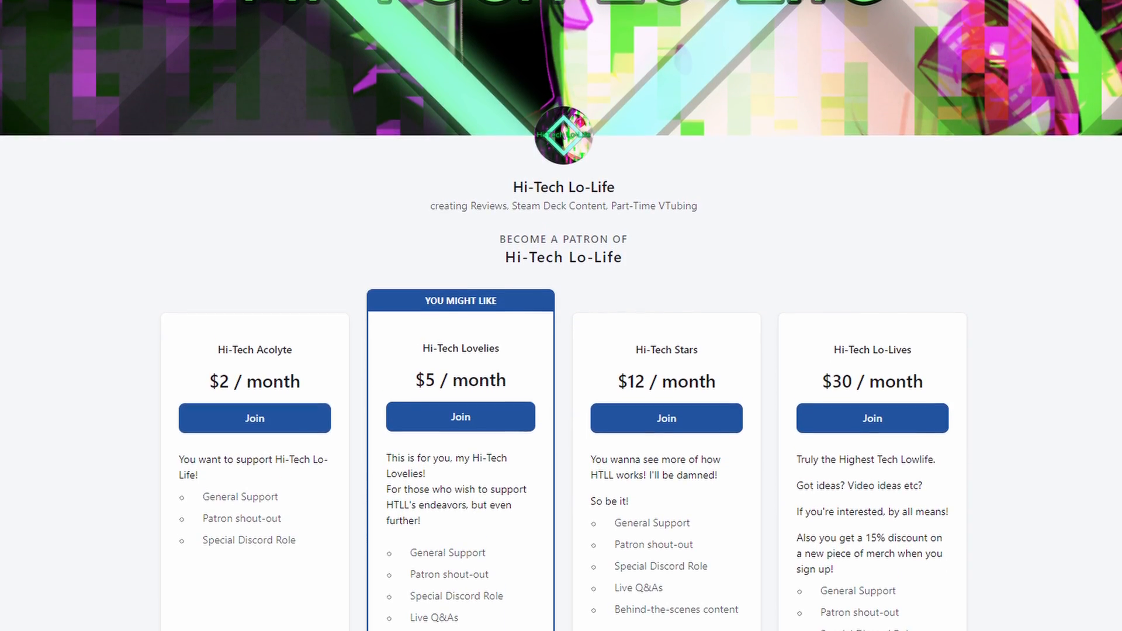
# - Show the four Patreon membership tiers from $2 to $30 per month
pyautogui.scroll(3)
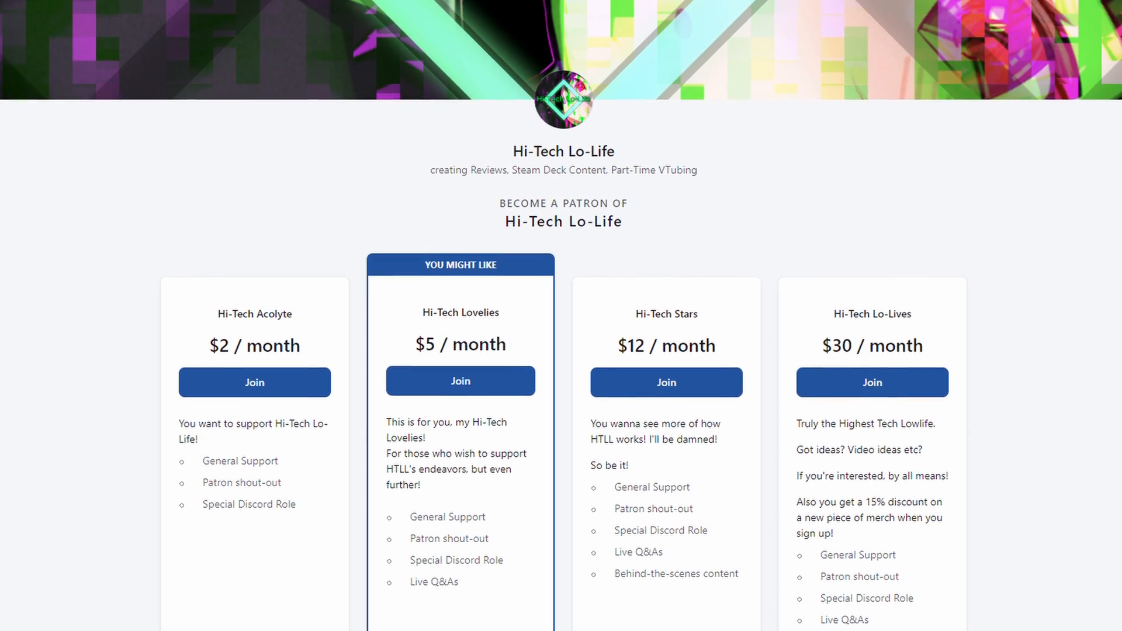